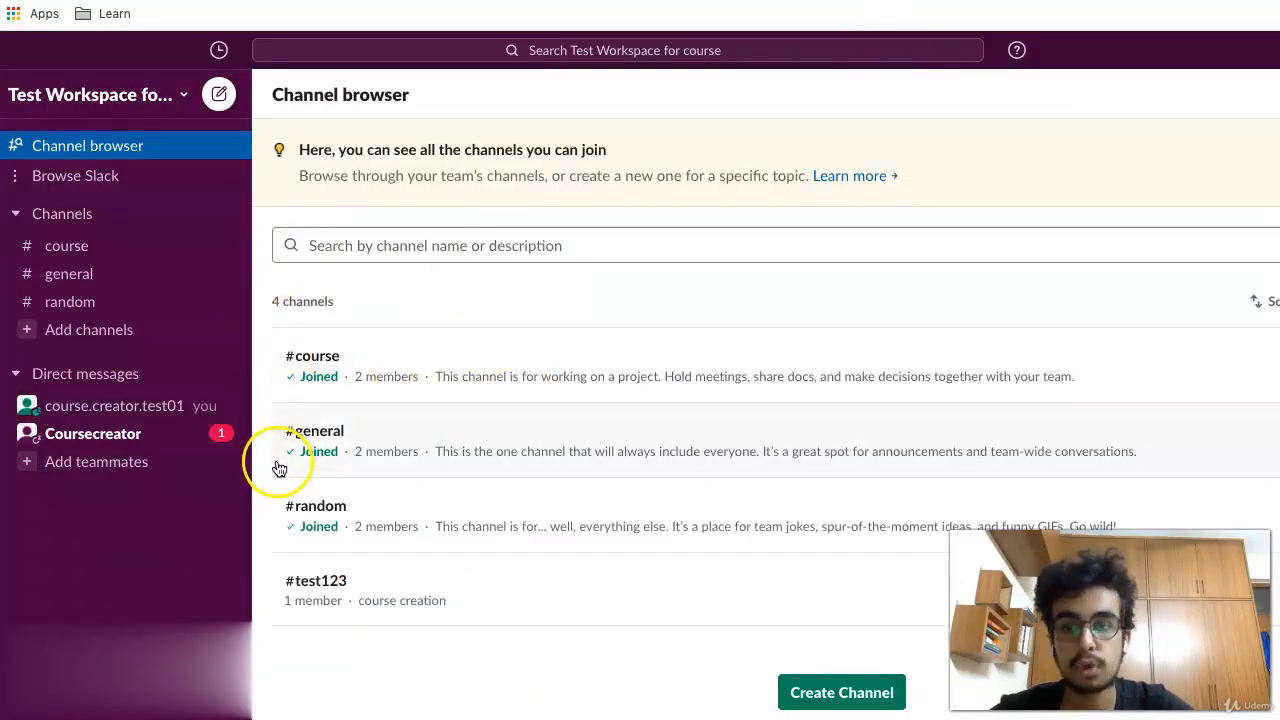
{"action": "mouse_move", "coordinate": [130, 430]}
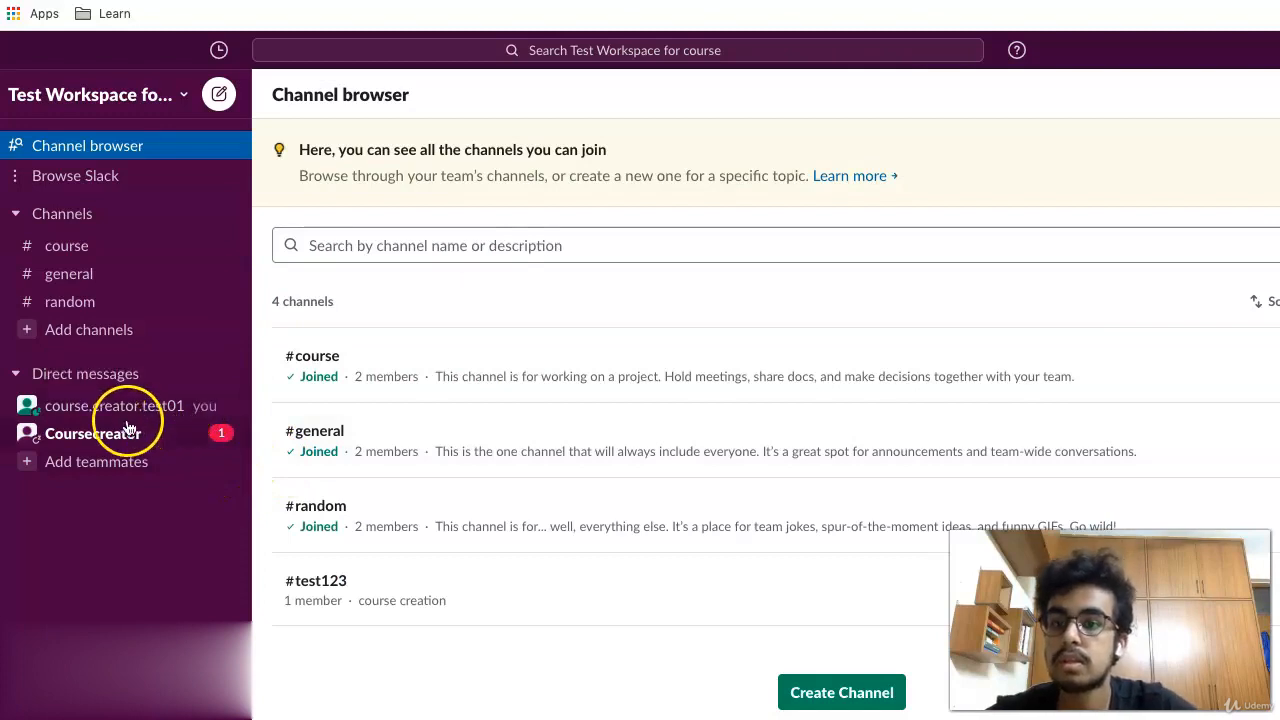
{"action": "mouse_move", "coordinate": [130, 350]}
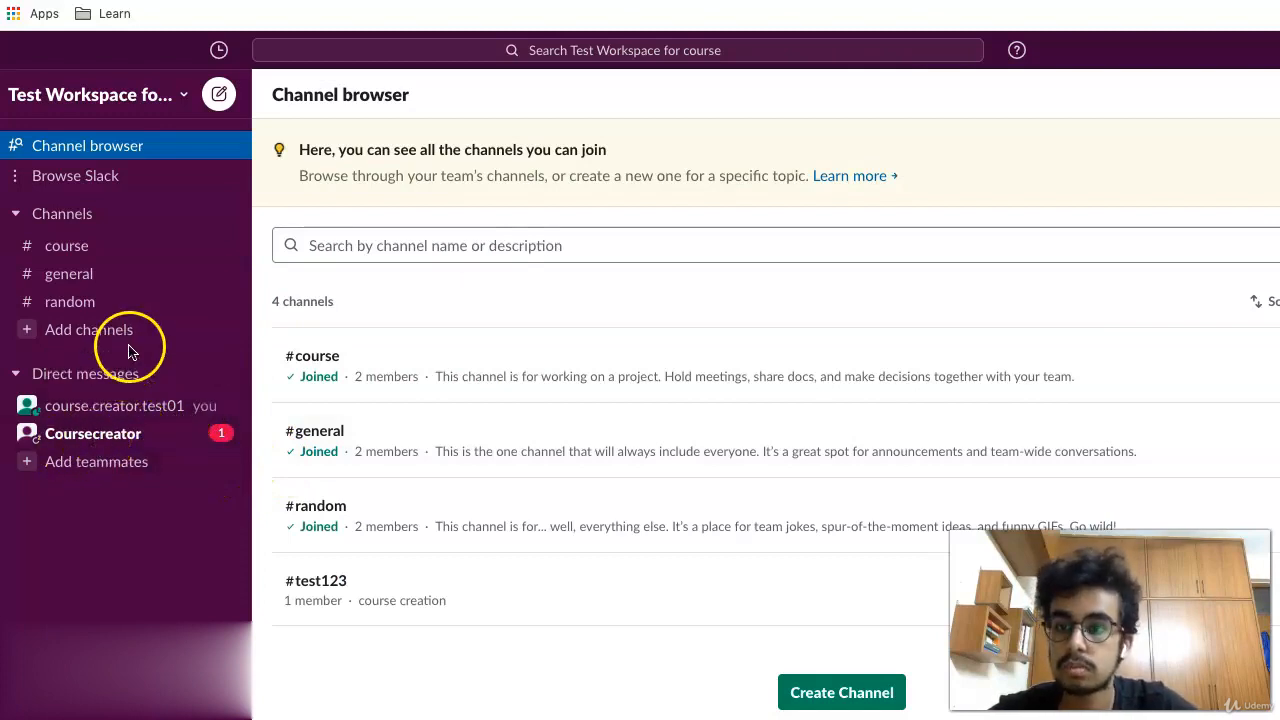
Join the #test123 channel from the channel browser listing
{"action": "left_click", "coordinate": [89, 329]}
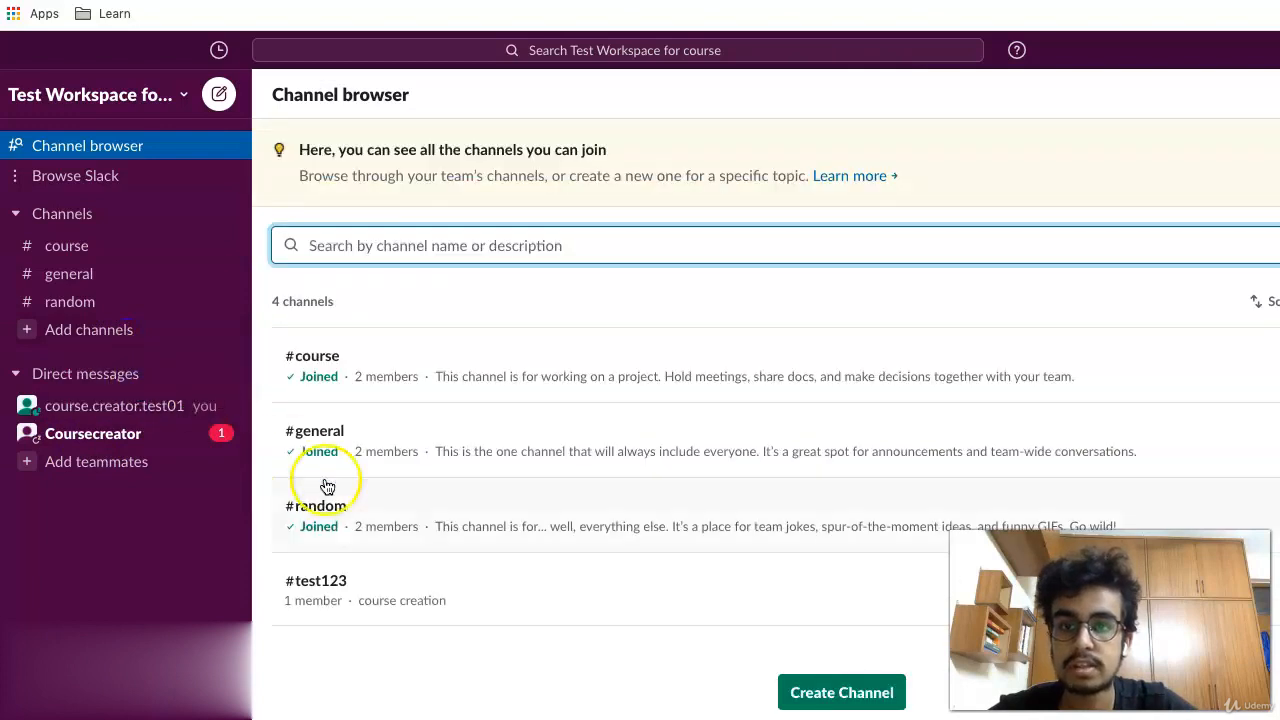
{"action": "mouse_move", "coordinate": [283, 610]}
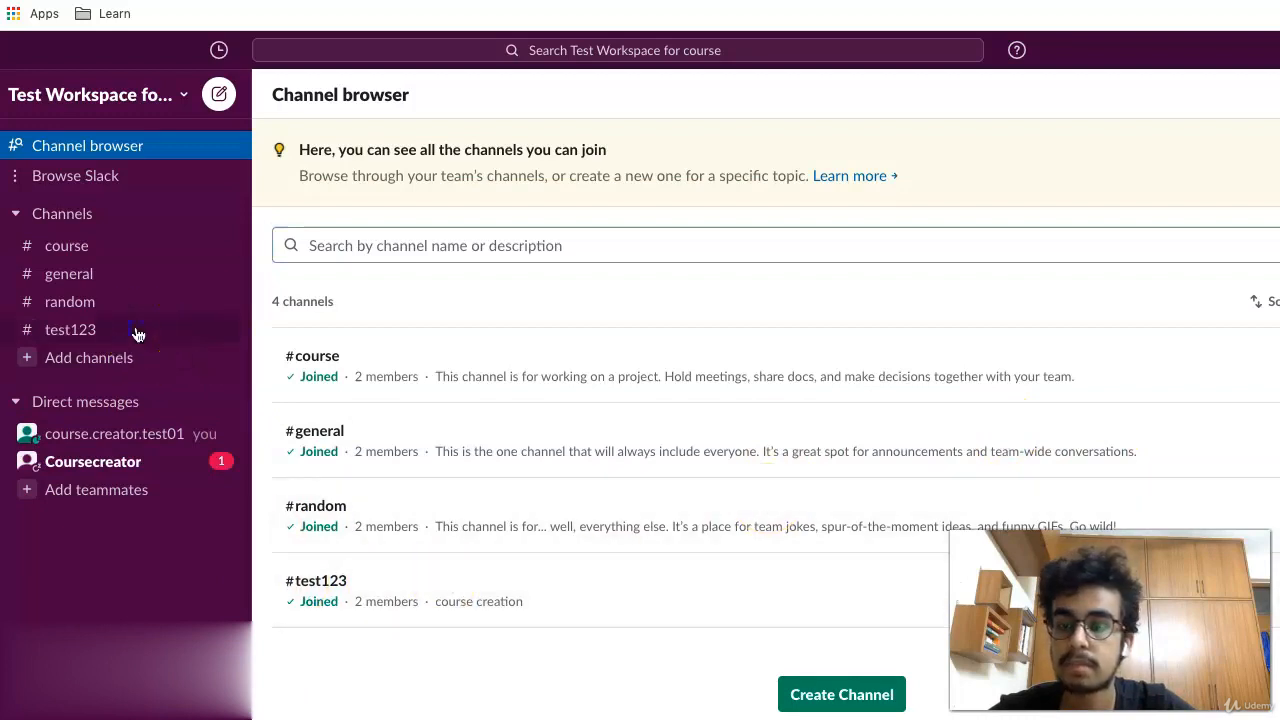
Open #test123 from the sidebar to read its history from creation to today's join
{"action": "left_click", "coordinate": [70, 329]}
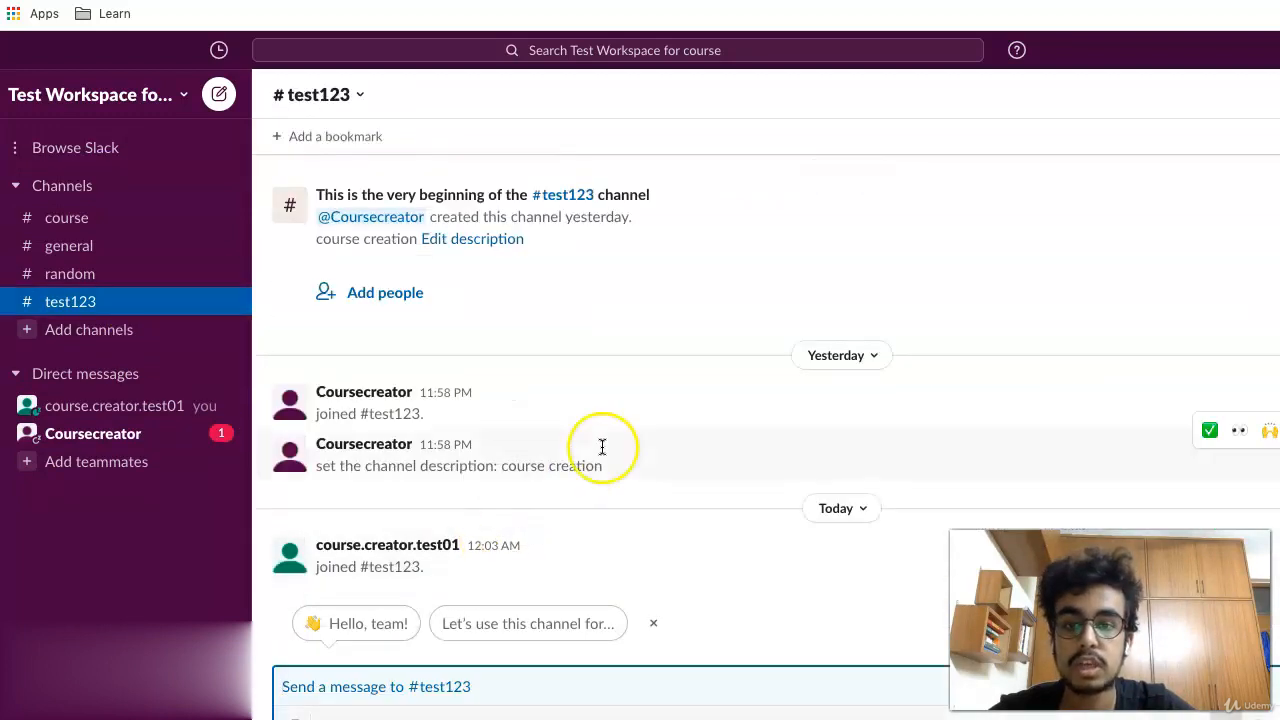
{"action": "mouse_move", "coordinate": [602, 446]}
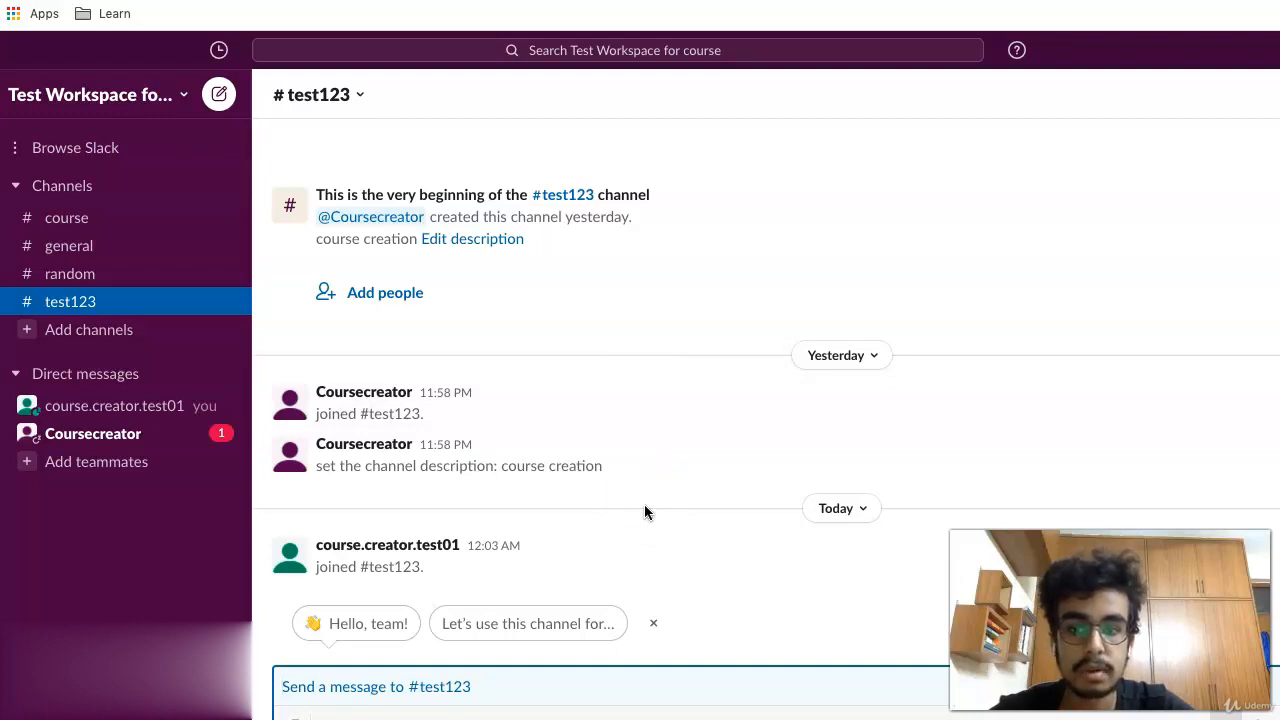
{"action": "mouse_move", "coordinate": [420, 488]}
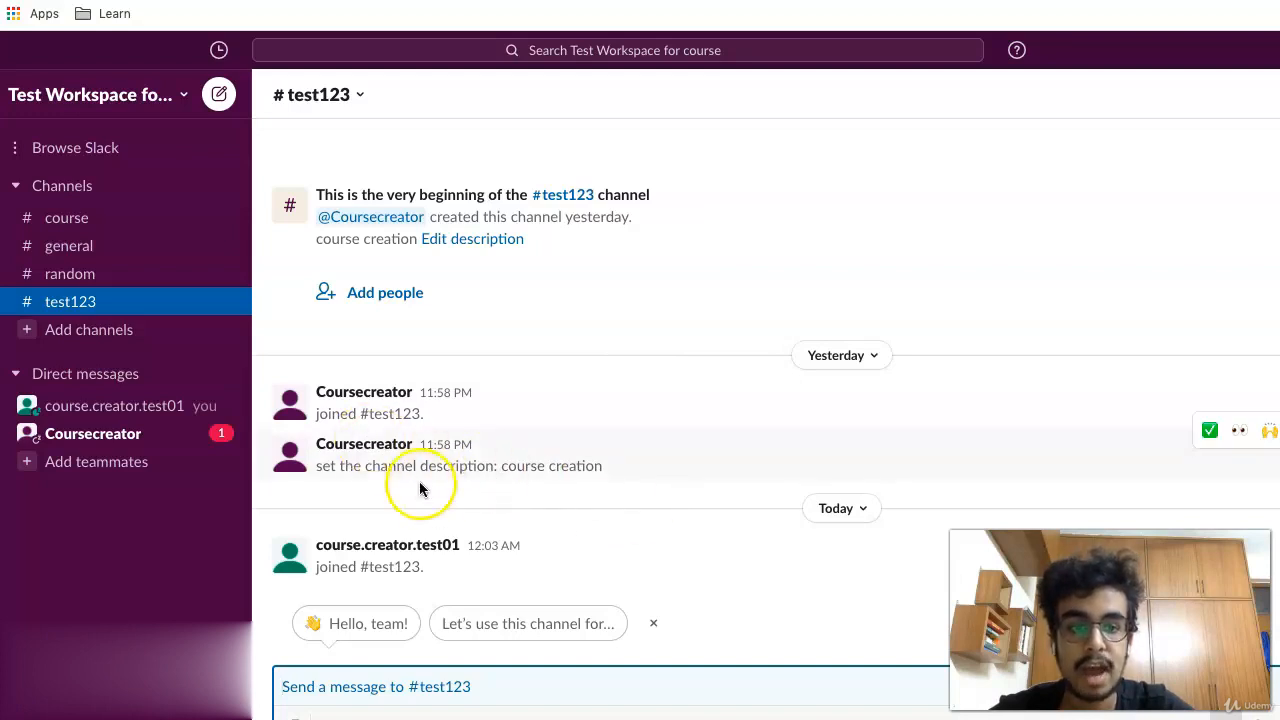